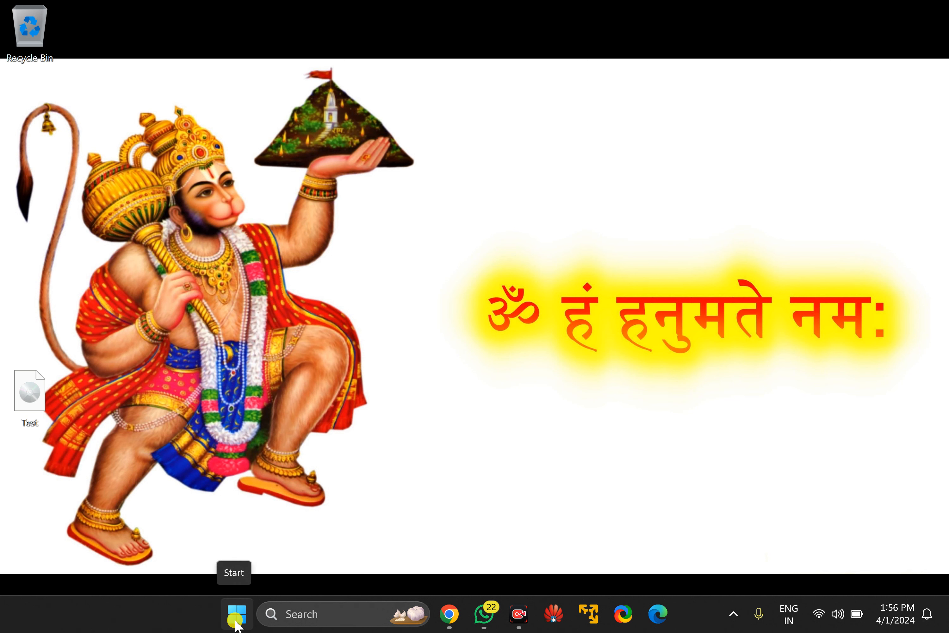
Step: Search 'cmd' in the Start menu and launch Command Prompt from the results
type("d")
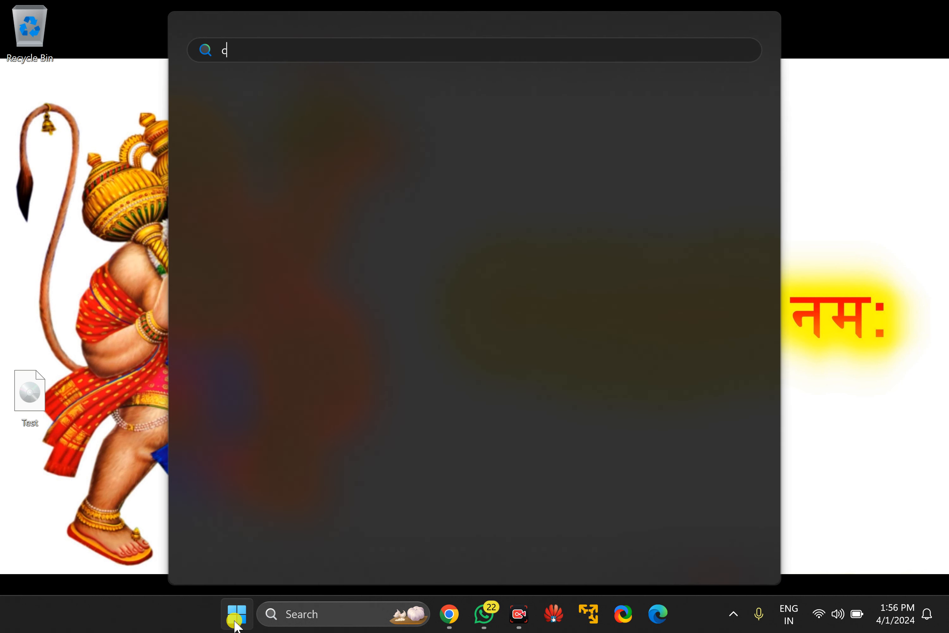
type("md")
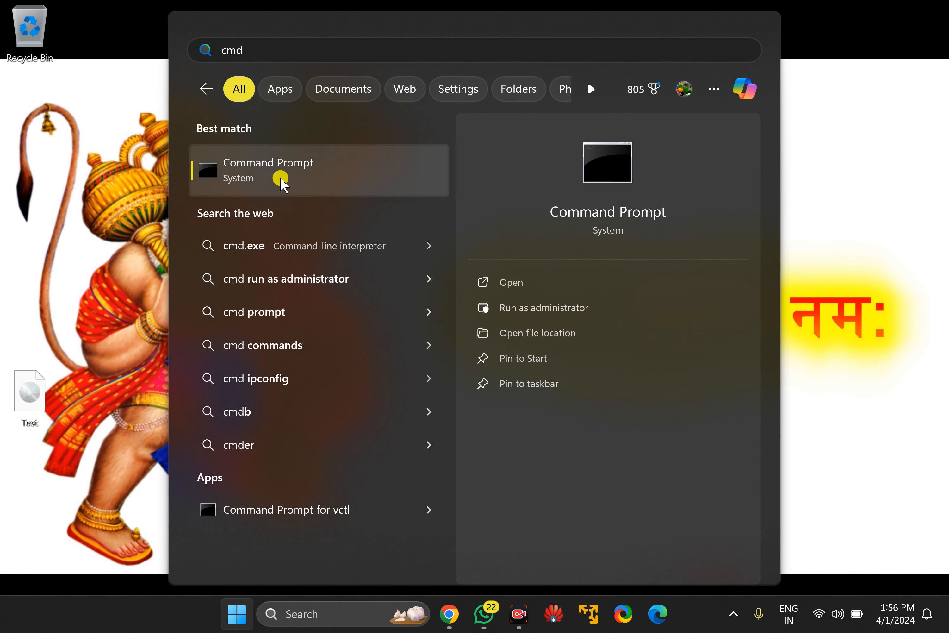
left_click(268, 170)
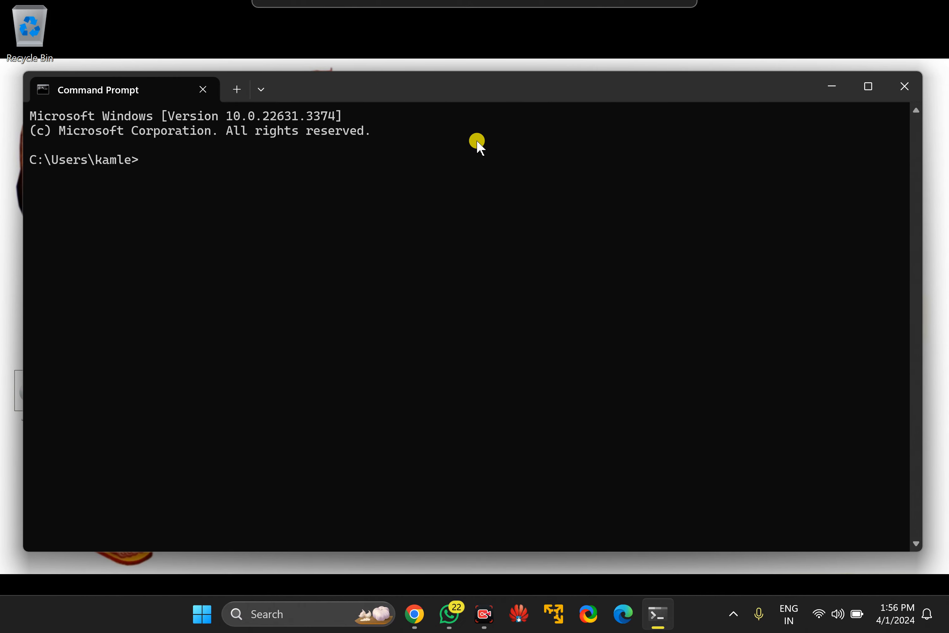
Step: Enter 'wmic baseboard get product,Manufacturer' at the prompt to query the motherboard
type("wmic baseboard get product,Manufacturer")
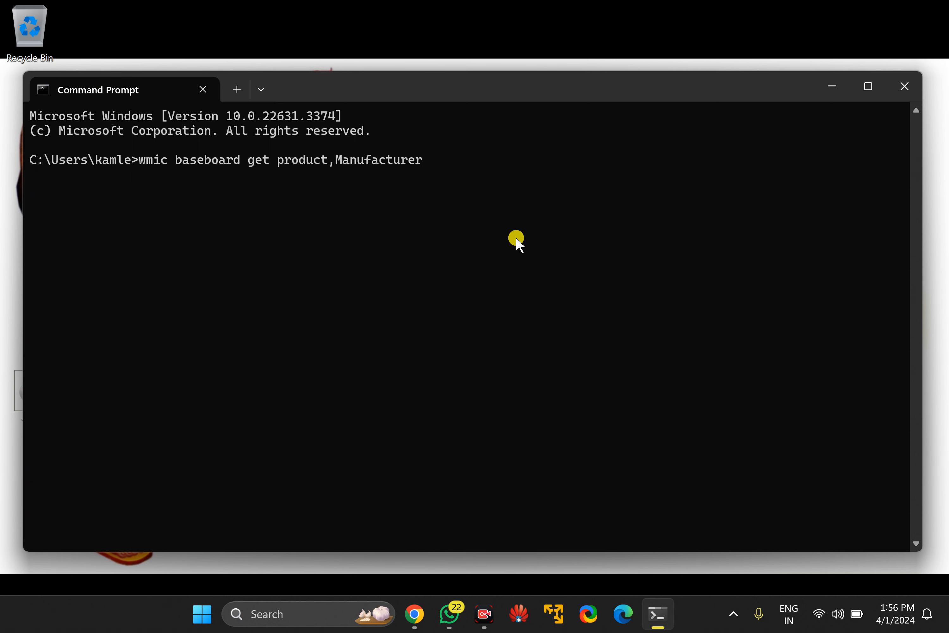